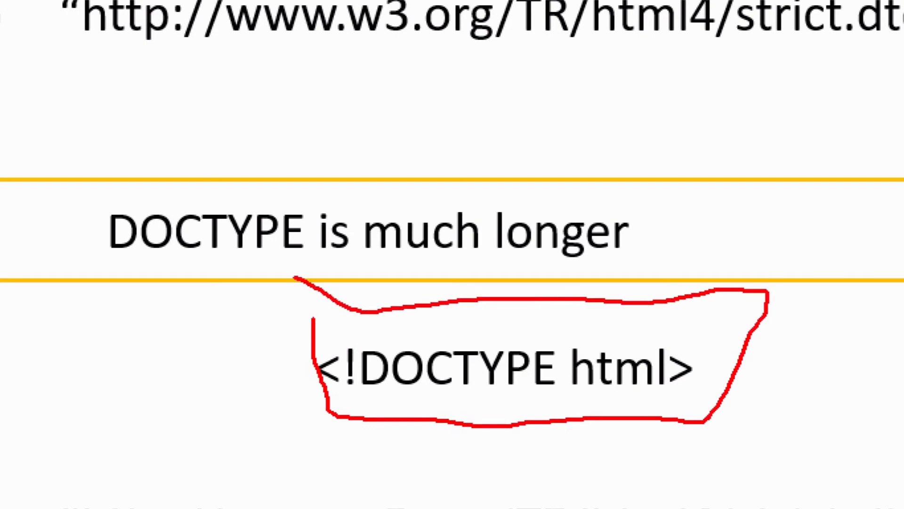
- Ink a short red tick just above the start of <!DOCTYPE html> inside the circle
{"action": "left_click_drag", "start_coordinate": [369, 358], "coordinate": [415, 320]}
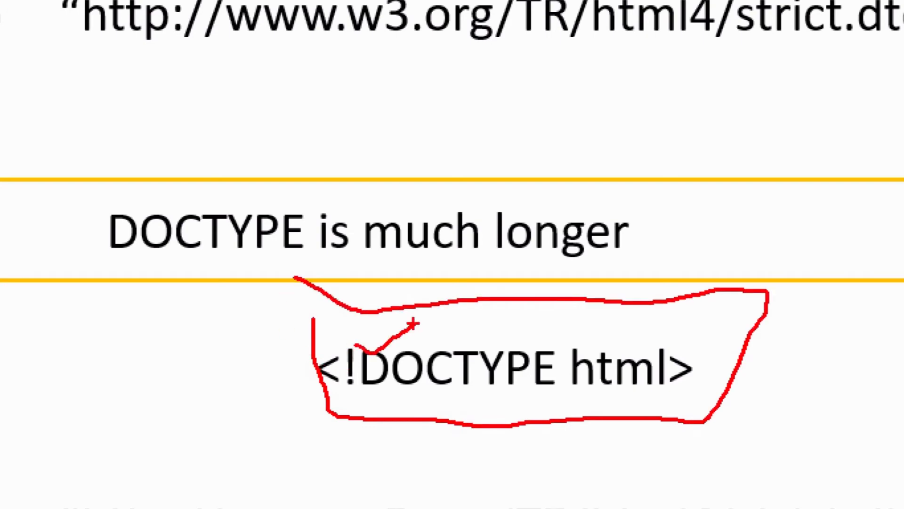